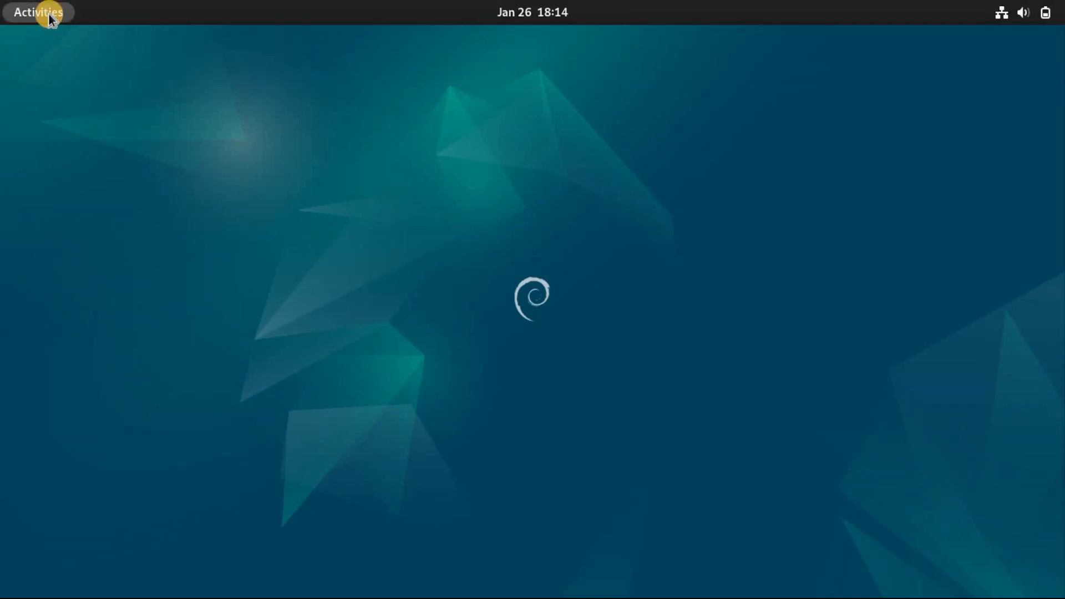
Step: Search the applications overview for 'software' and launch Software & Updates
click(39, 12)
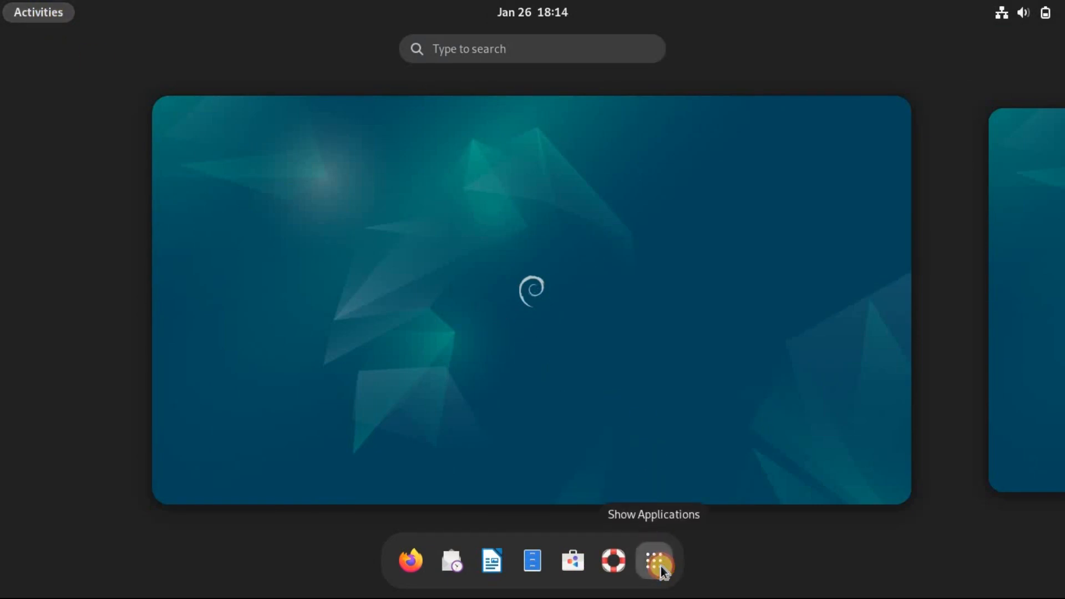
click(654, 561)
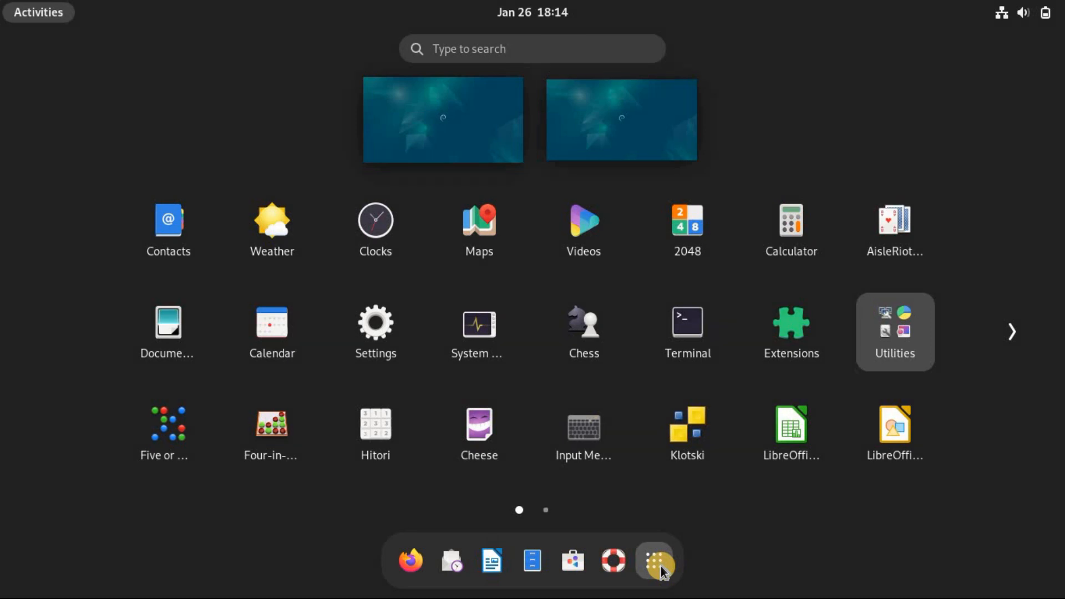
text(s)
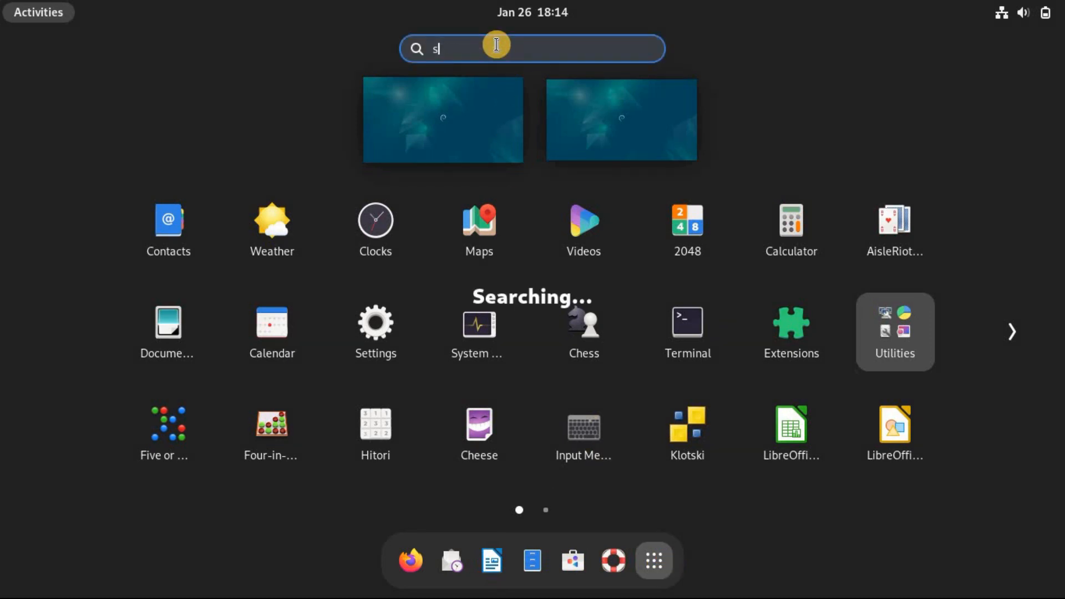
text(oftware)
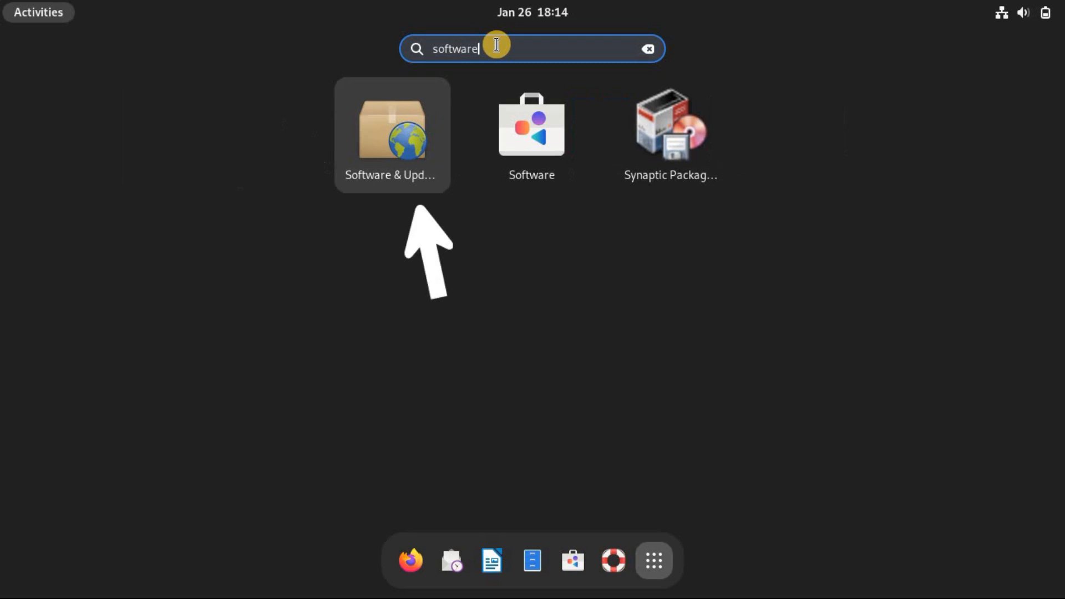
click(392, 129)
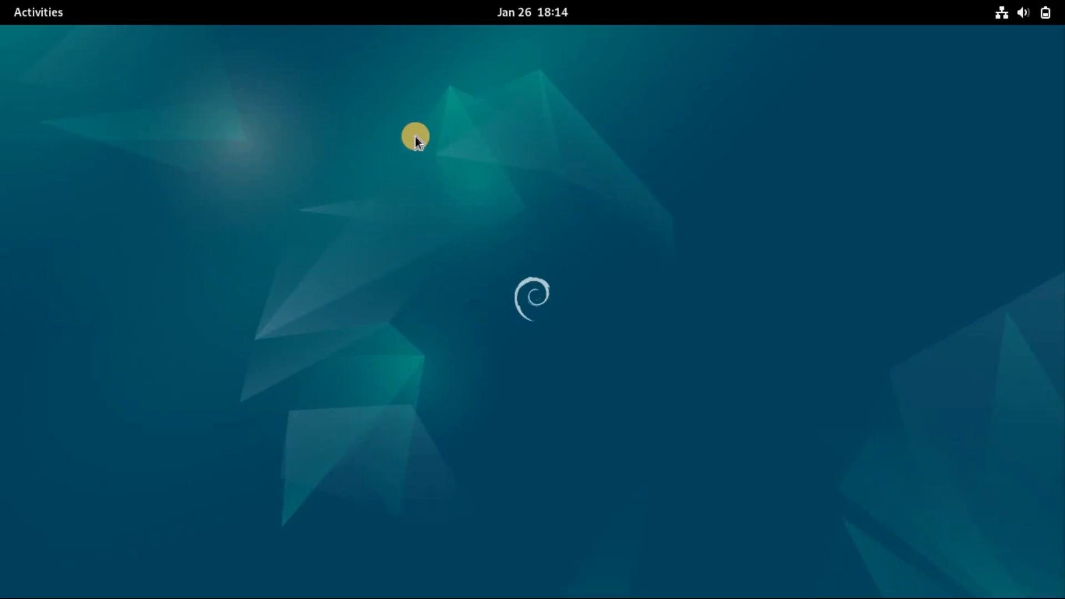
Step: Go to Other Software and start adding a new repository source line
click(415, 135)
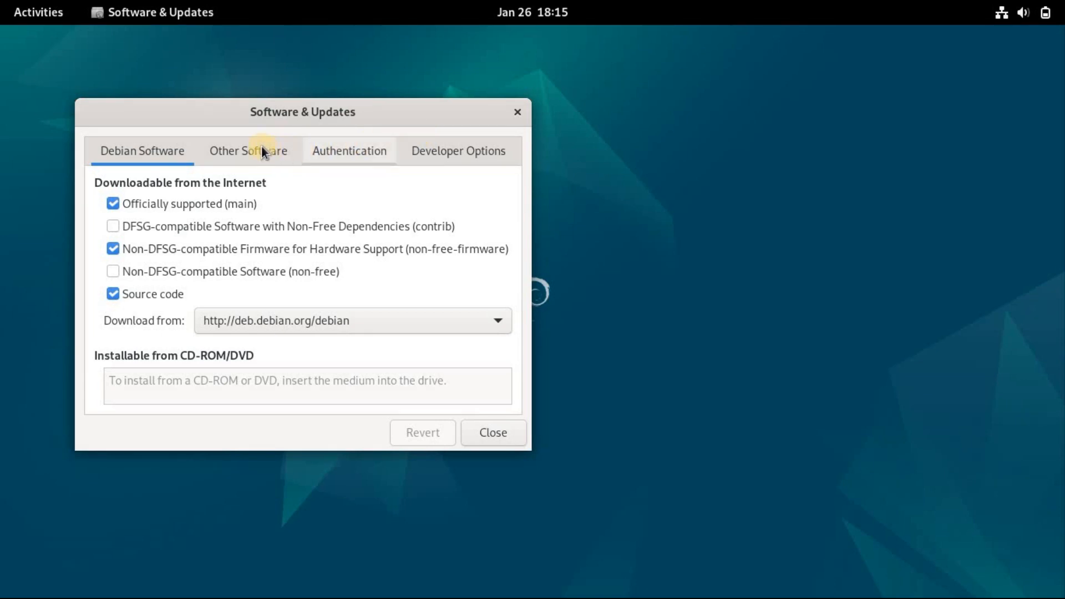
click(249, 150)
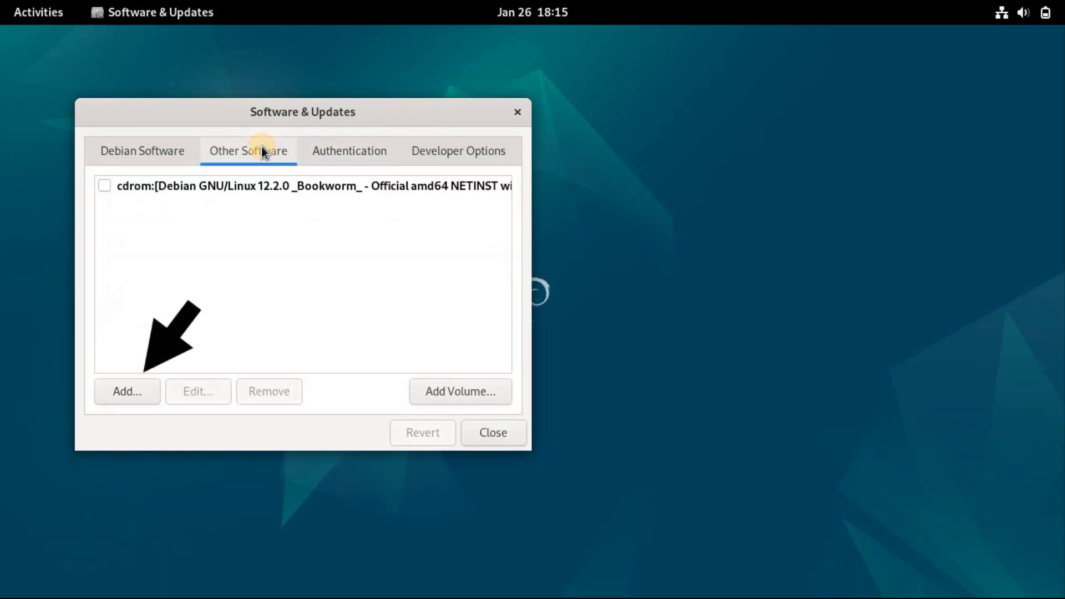
click(126, 391)
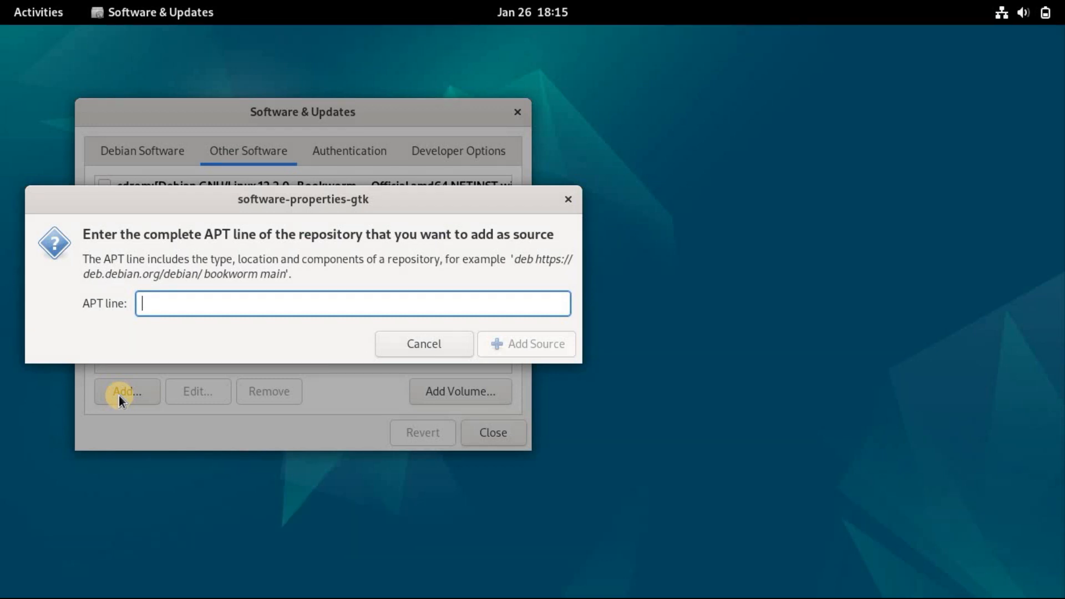
text(deb https://d)
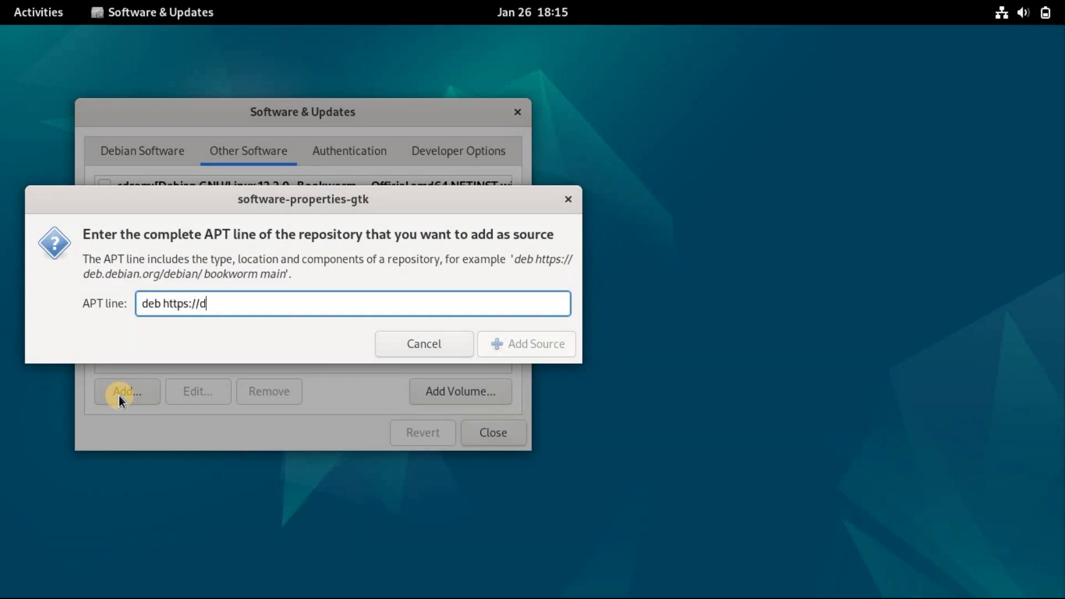
text(l.winehq.o)
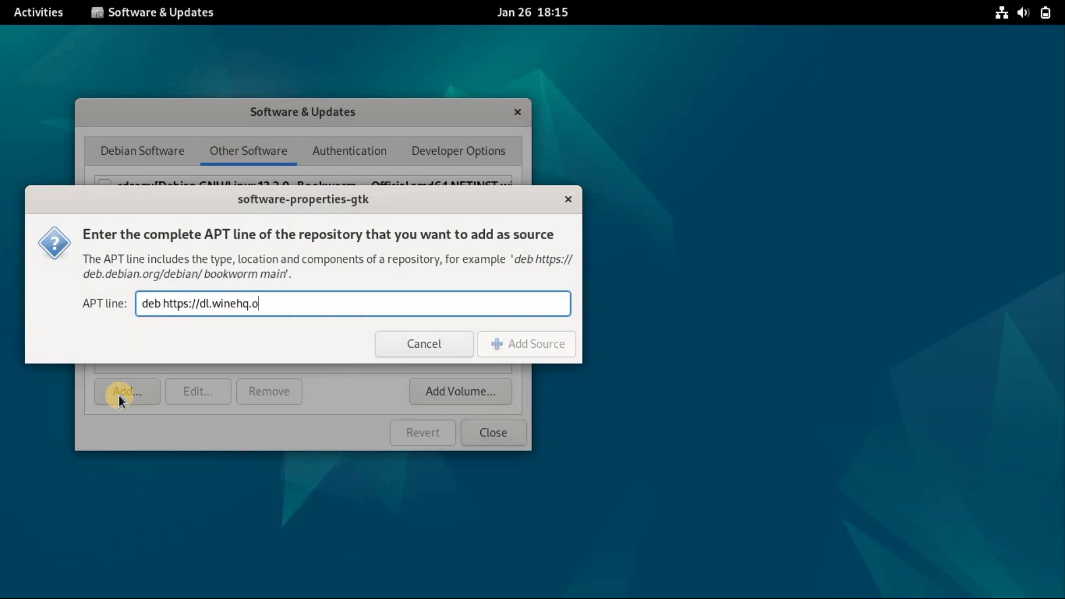
text(rg/wine-bu)
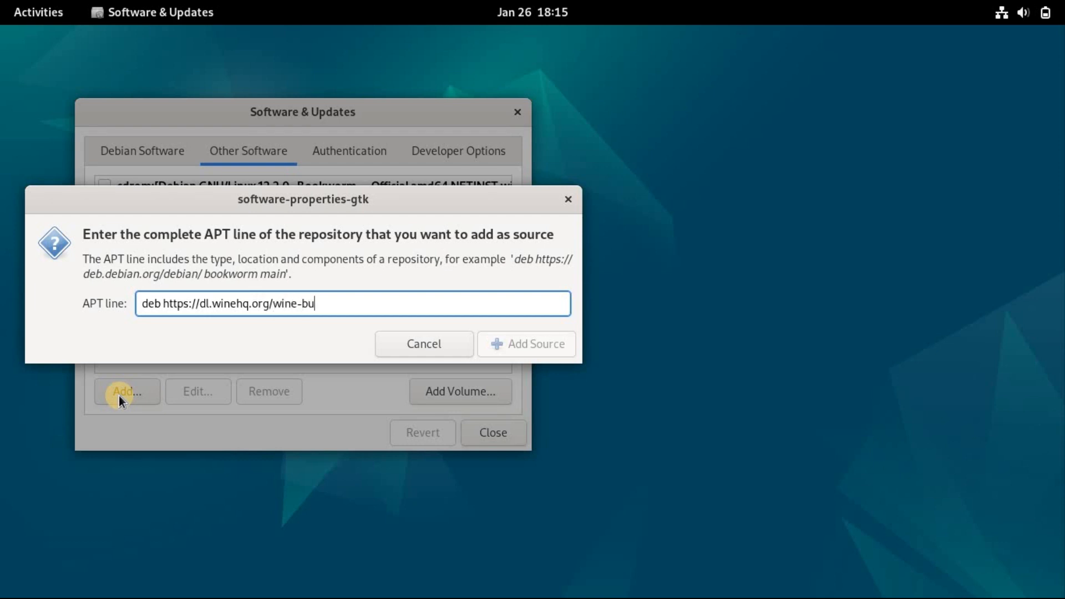
text(ilds/debian)
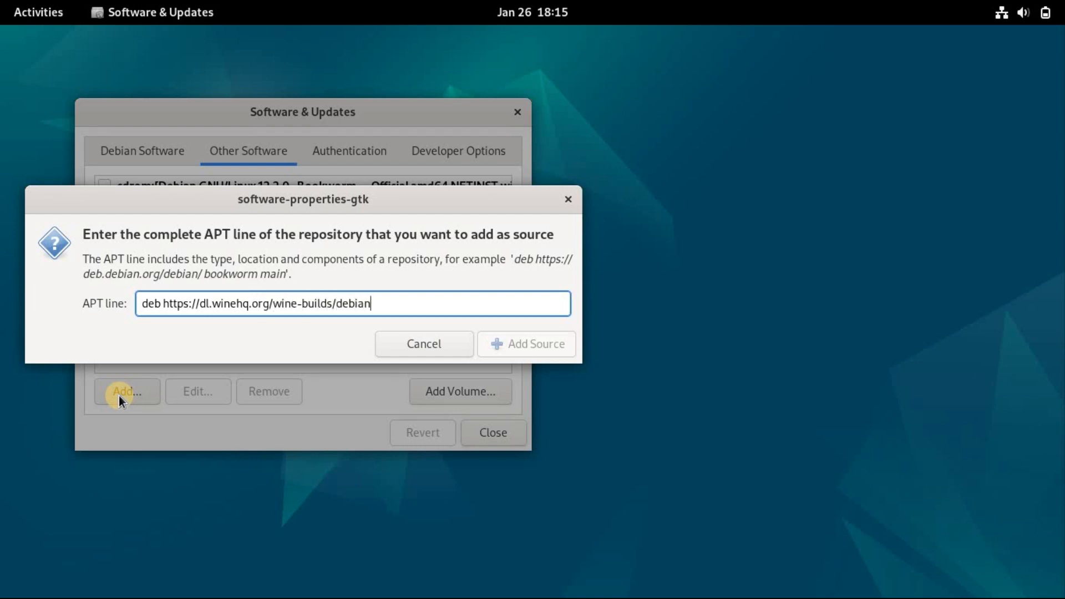
text(bookworm m)
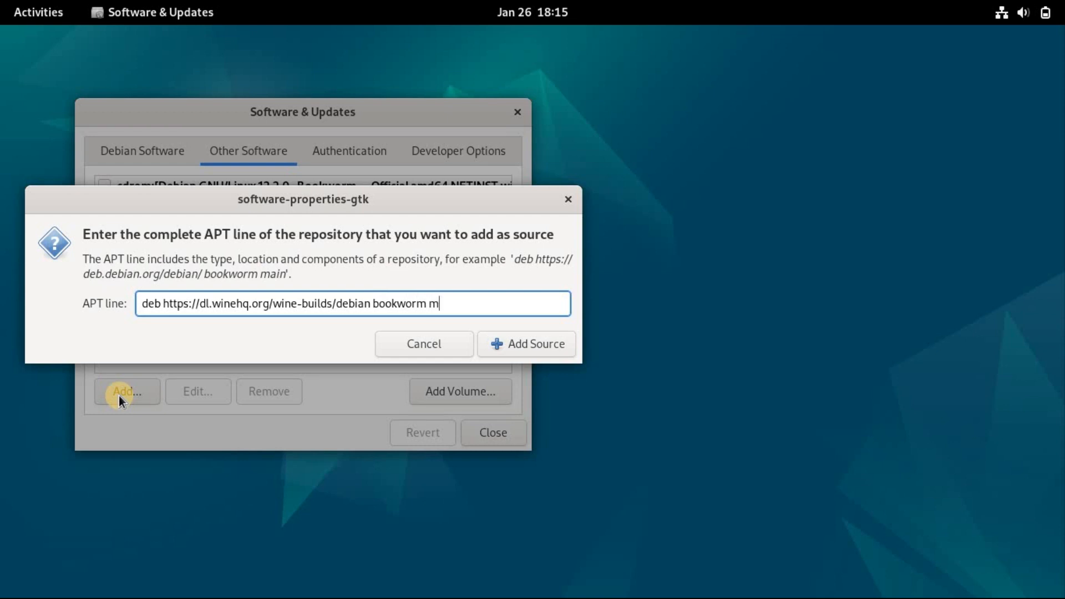
text(ain)
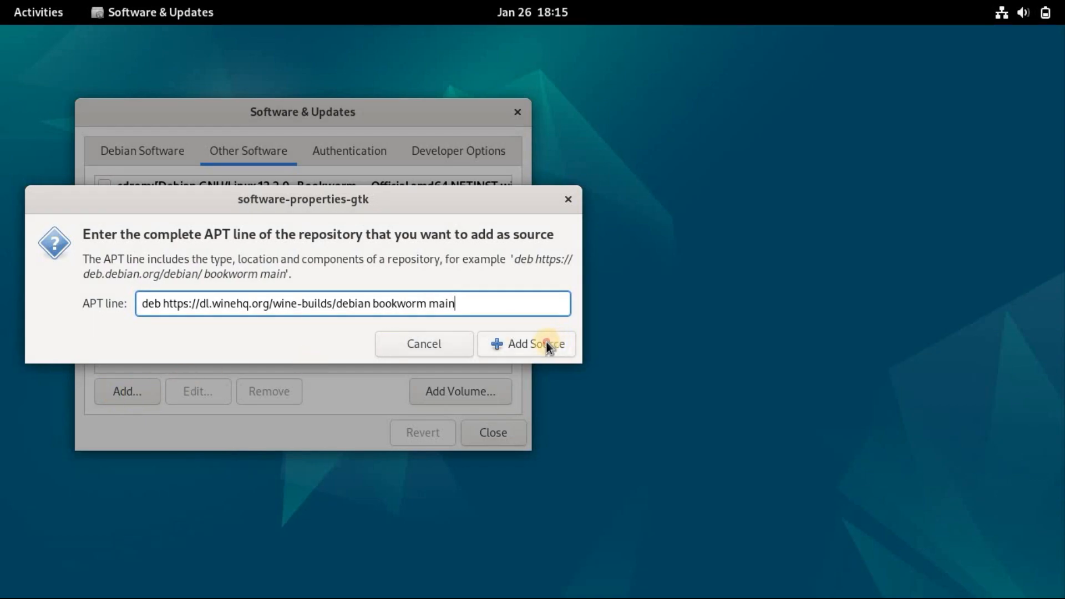
click(538, 344)
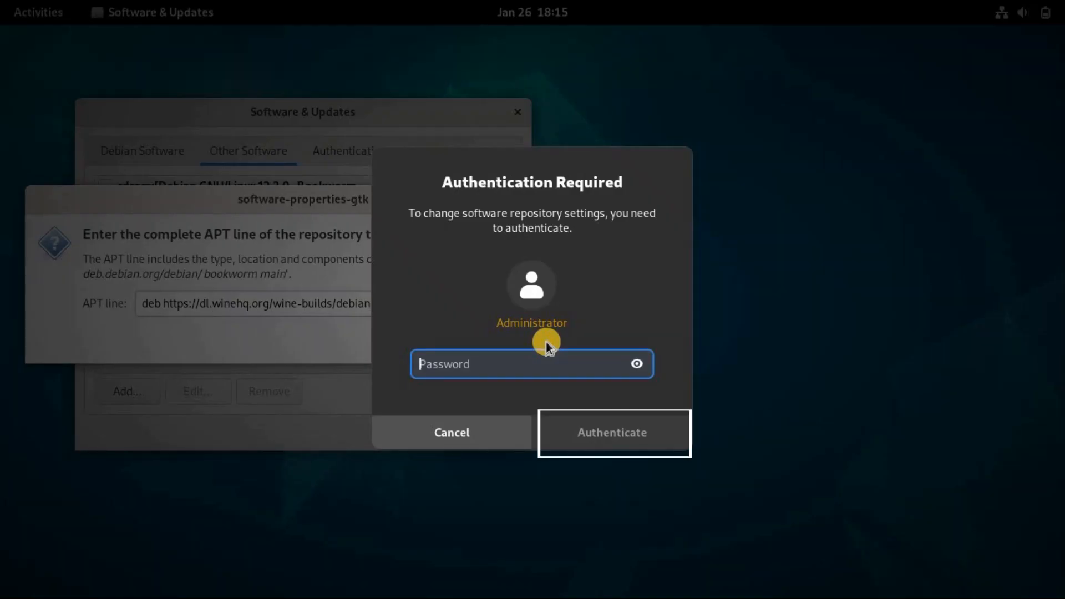
Step: Authenticate with the administrator password so the WineHQ source is added
text(••)
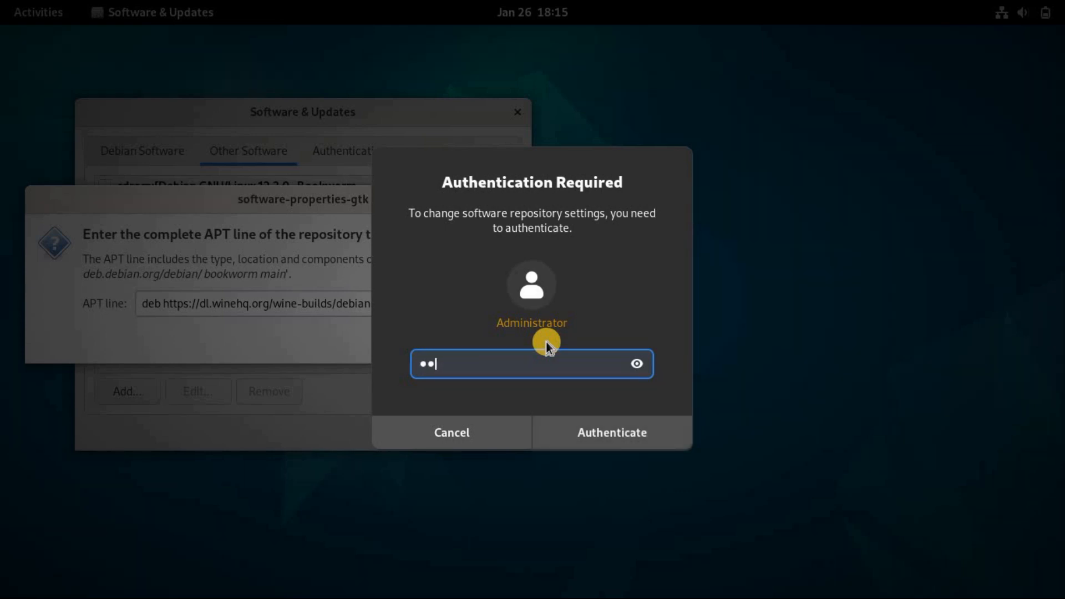
click(611, 433)
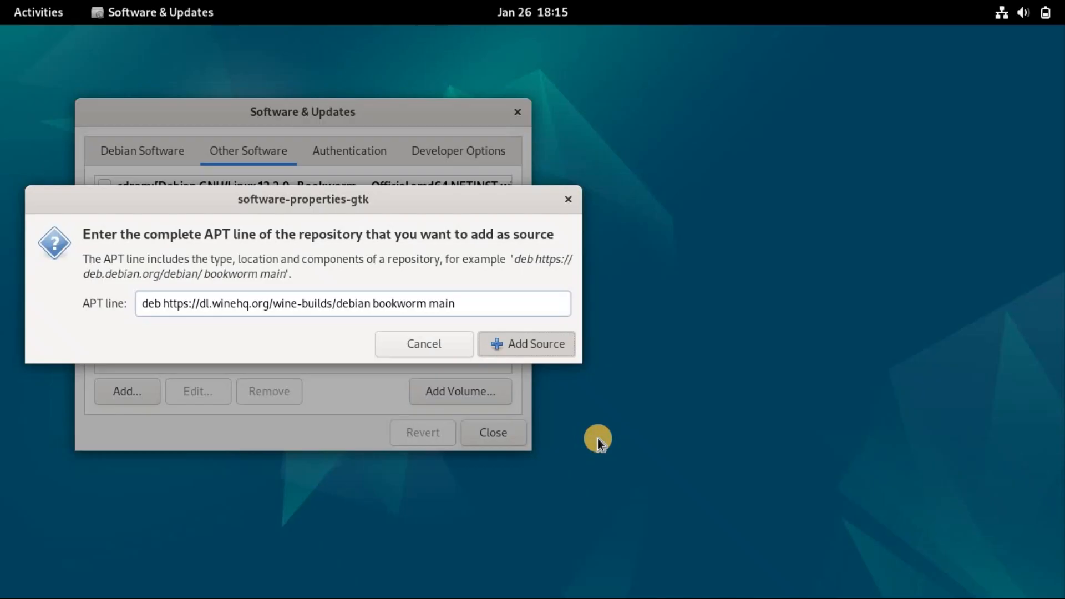
click(527, 344)
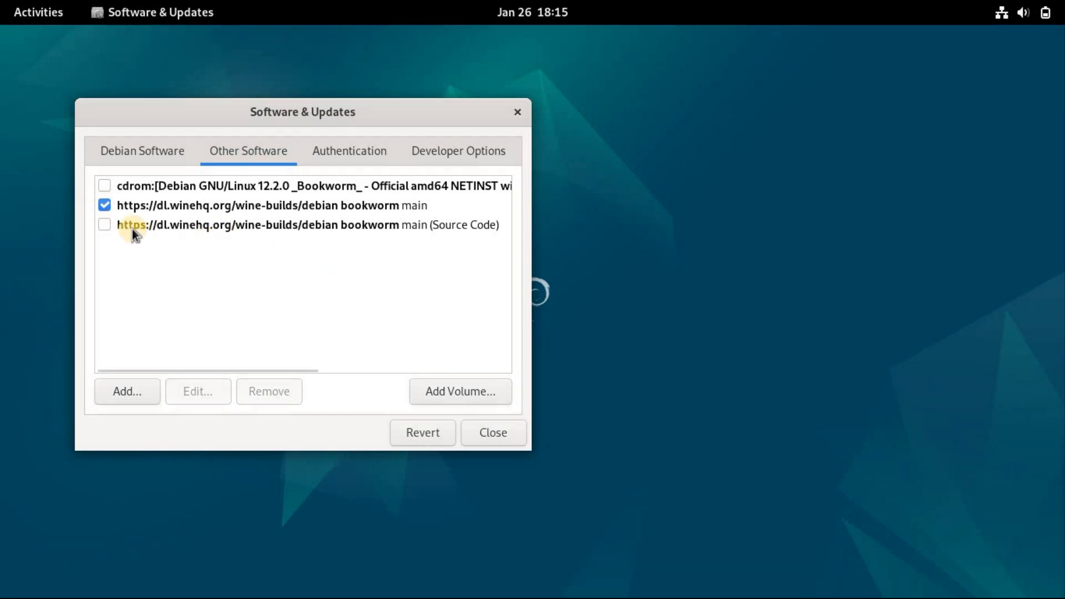
Step: Close Software & Updates and answer the out-of-date software information notice
click(493, 433)
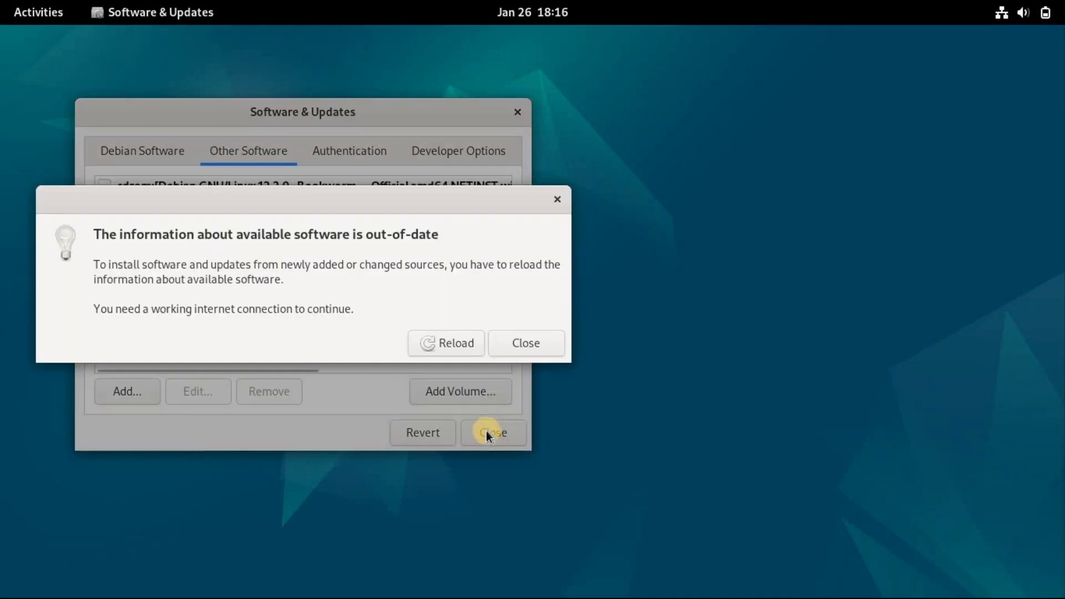
click(446, 343)
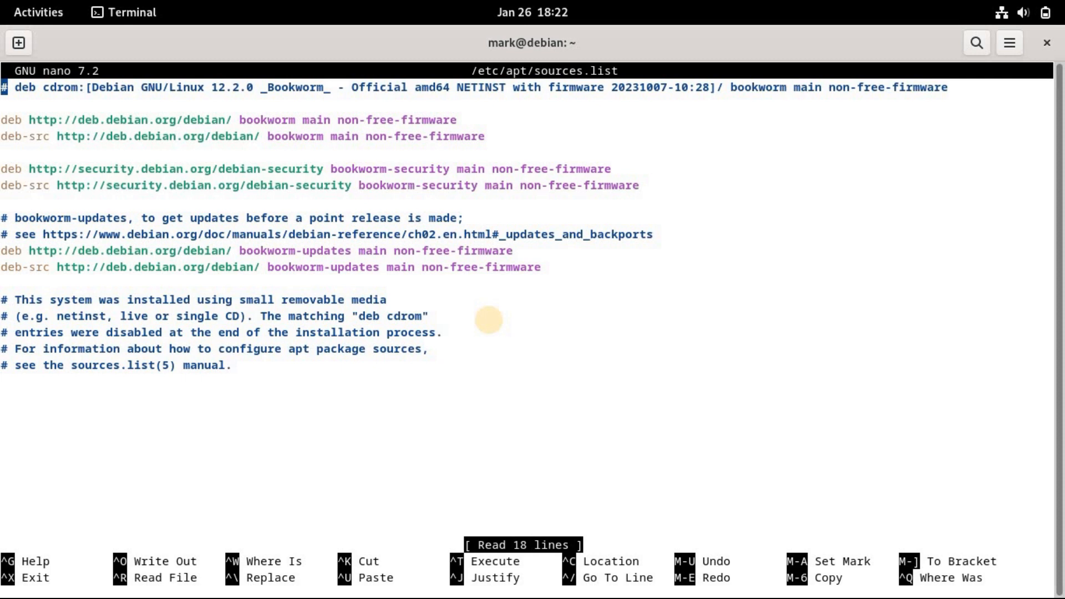
text(deb https://dl.winehq.org/wine-builds/debian bookworm main)
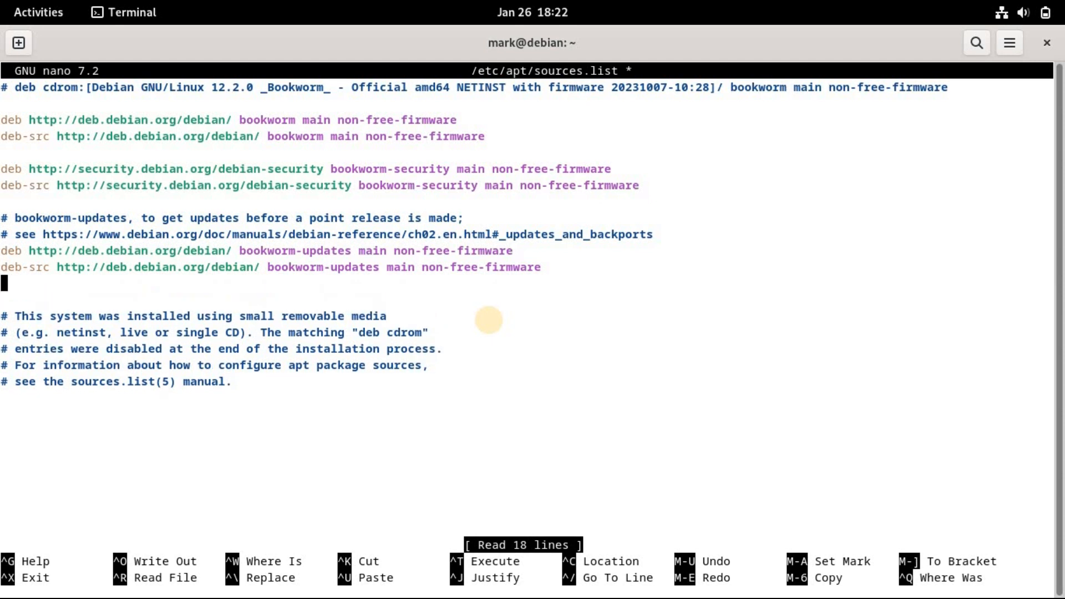
text(deb https)
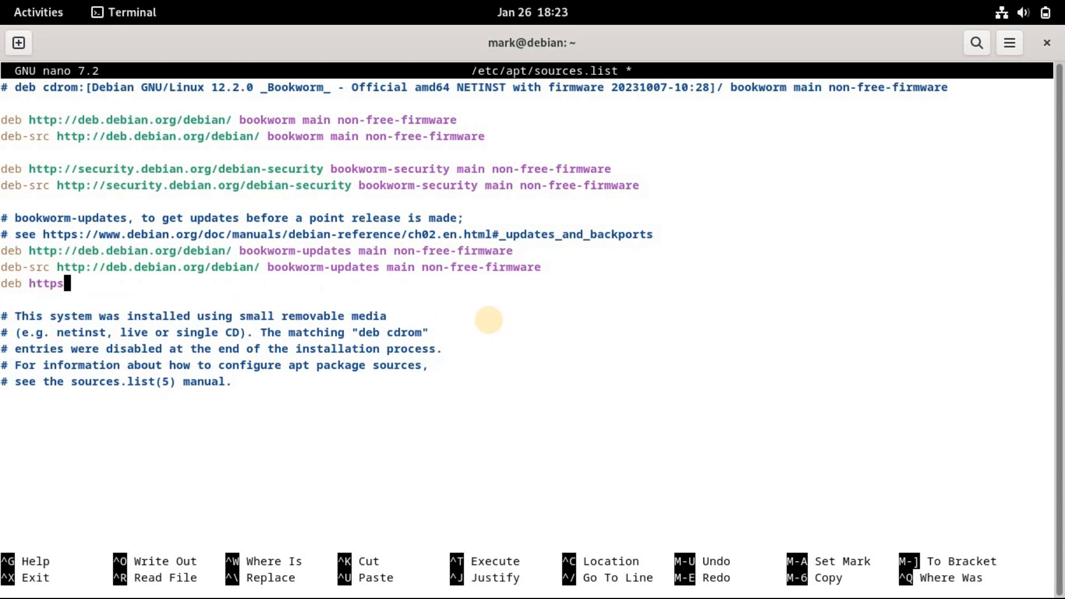
text(://dl.win)
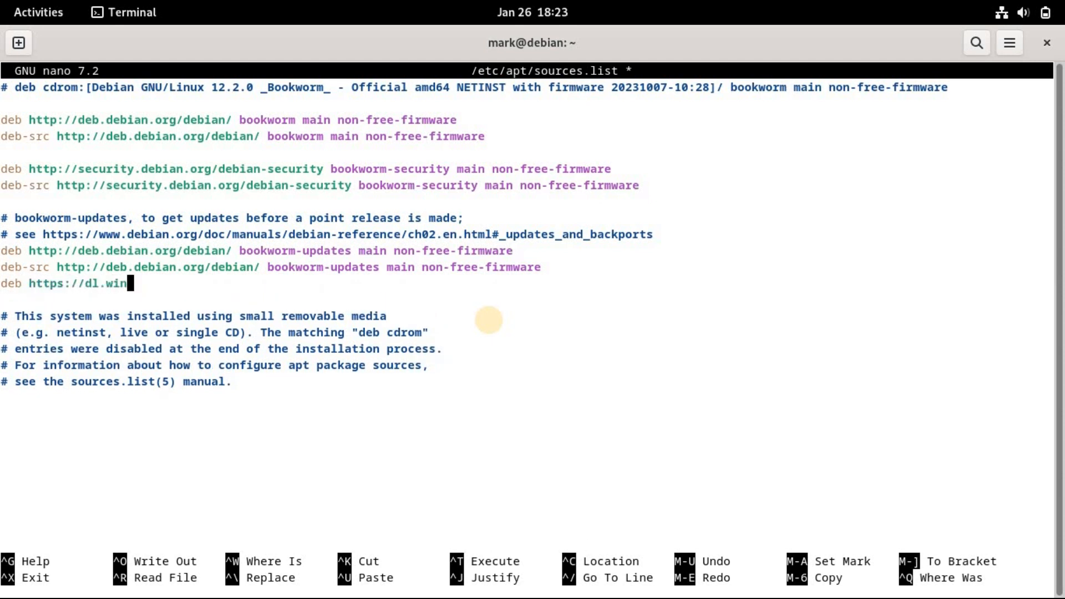
text(ehq.org/w)
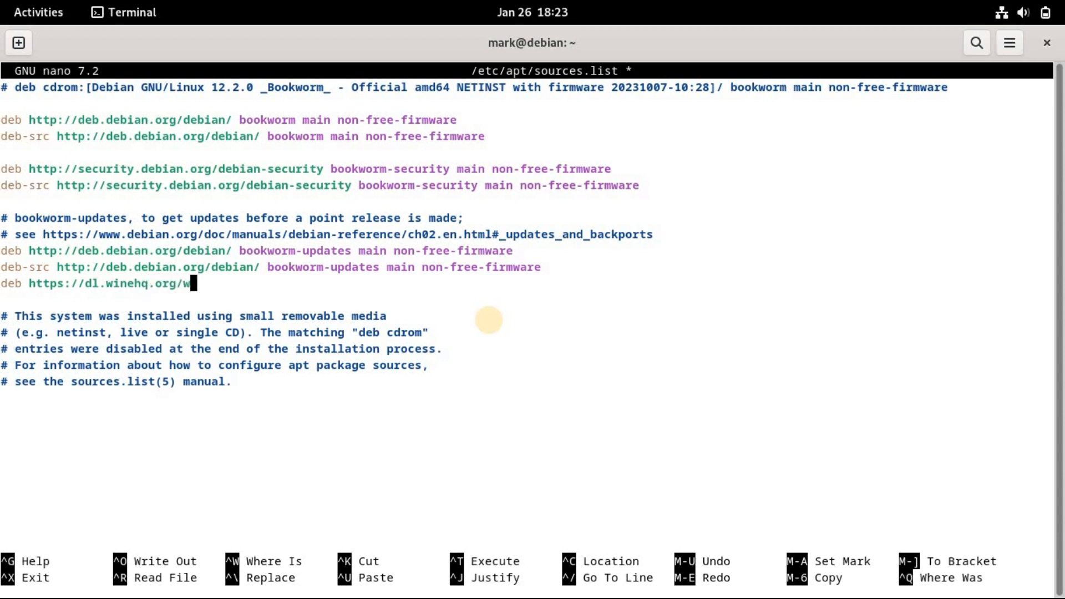
text(ine-builds)
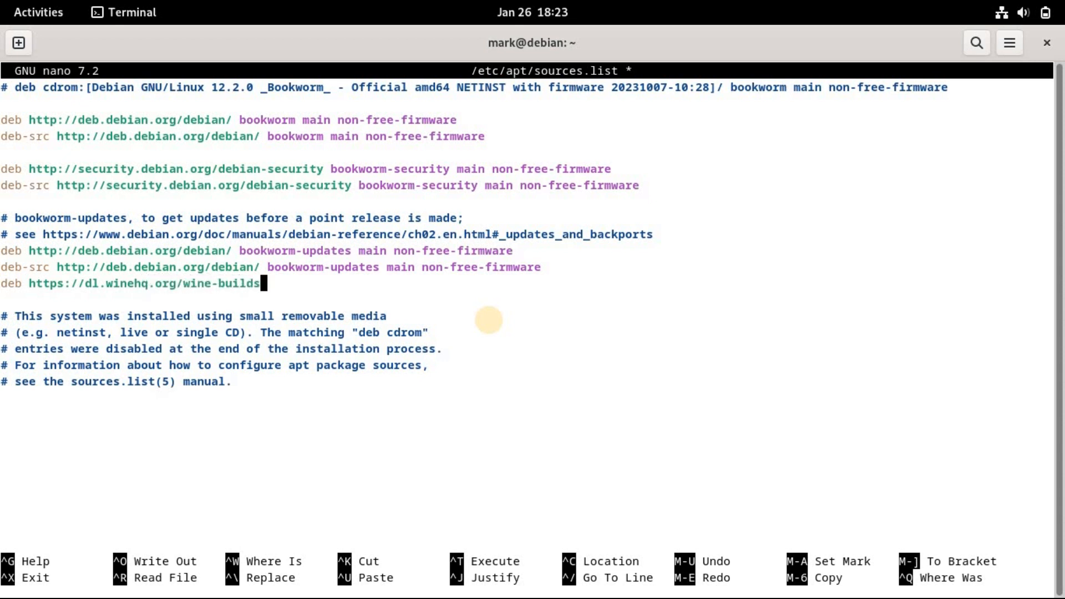
text(/debian bookw)
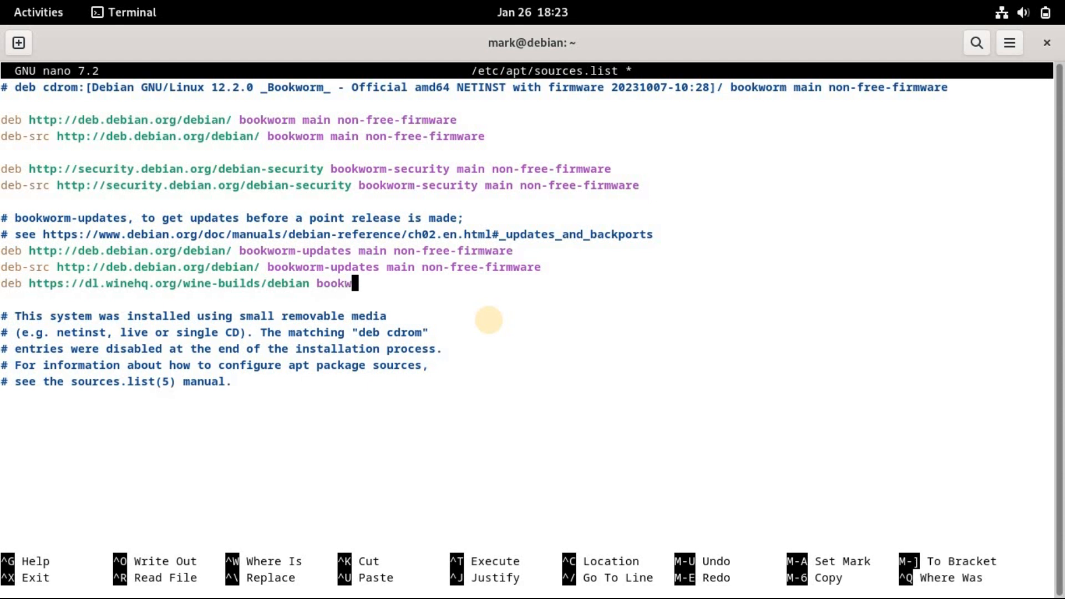
text(orm main)
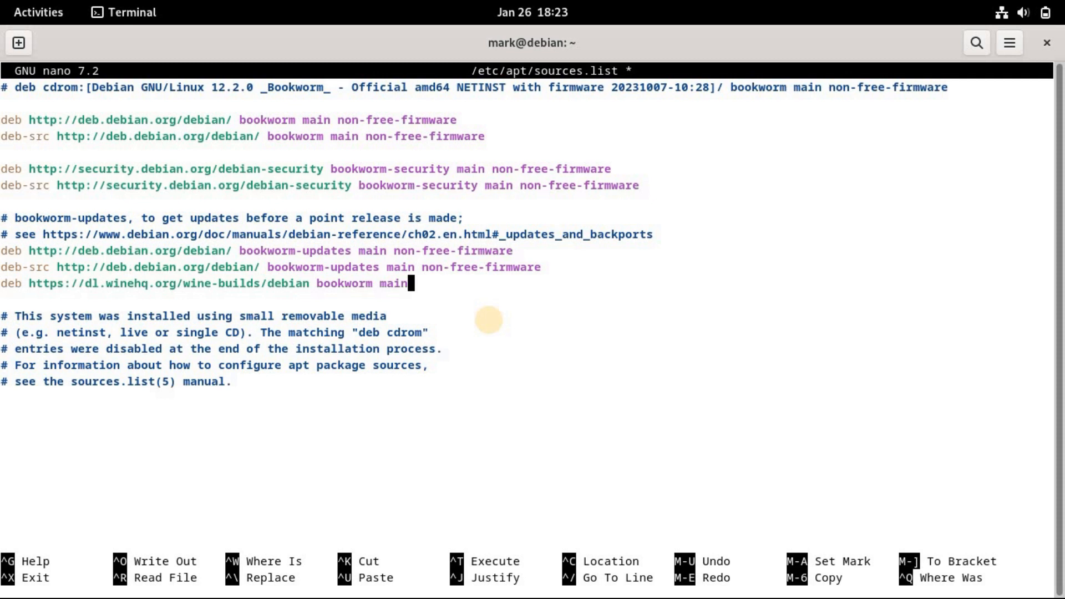
key(ctrl+o)
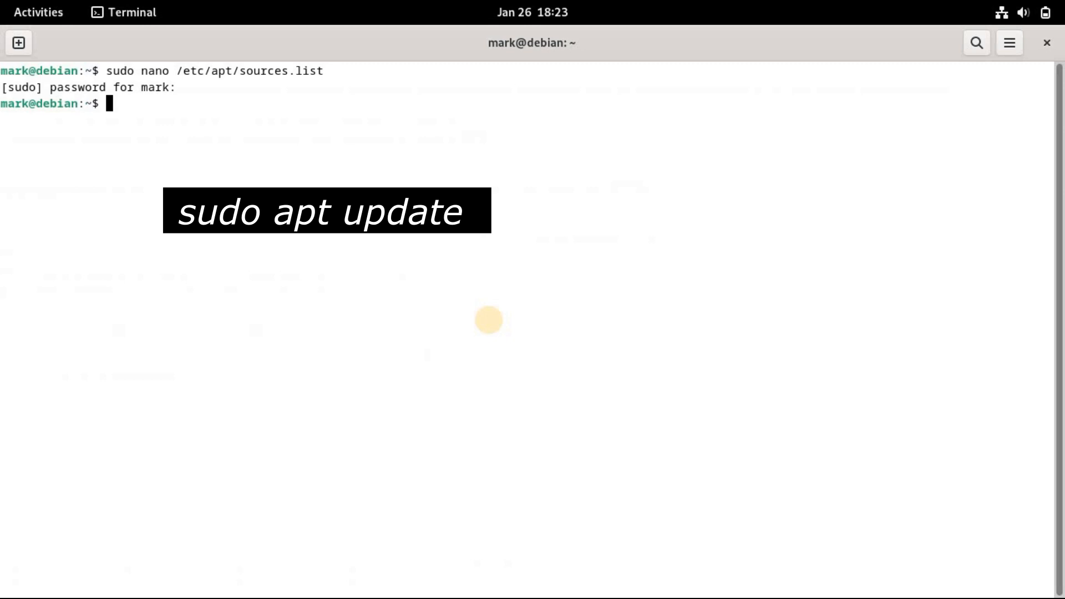
Step: Begin a sudo command at the shell prompt before clearing the screen
text(sud)
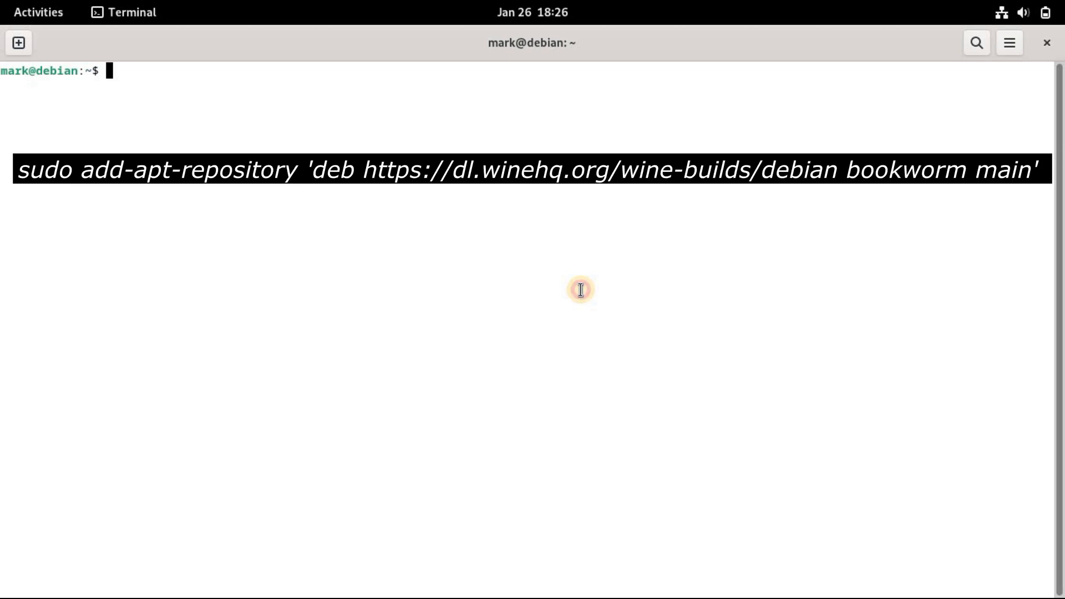
Step: Compose sudo add-apt-repository with the WineHQ bookworm main deb line
text(sudo add-apt-repository ')
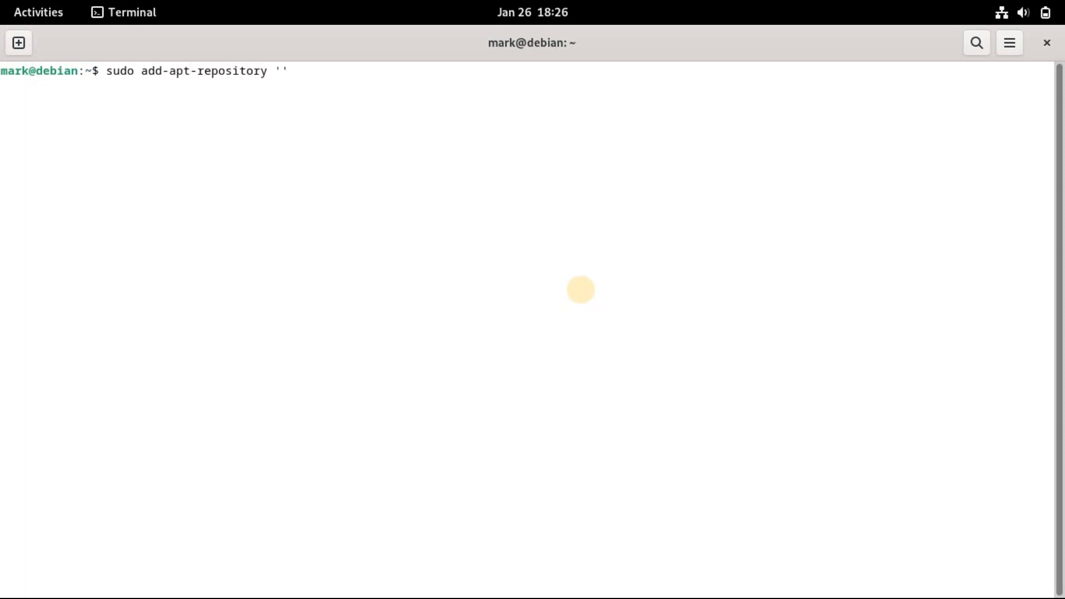
text(deb https)
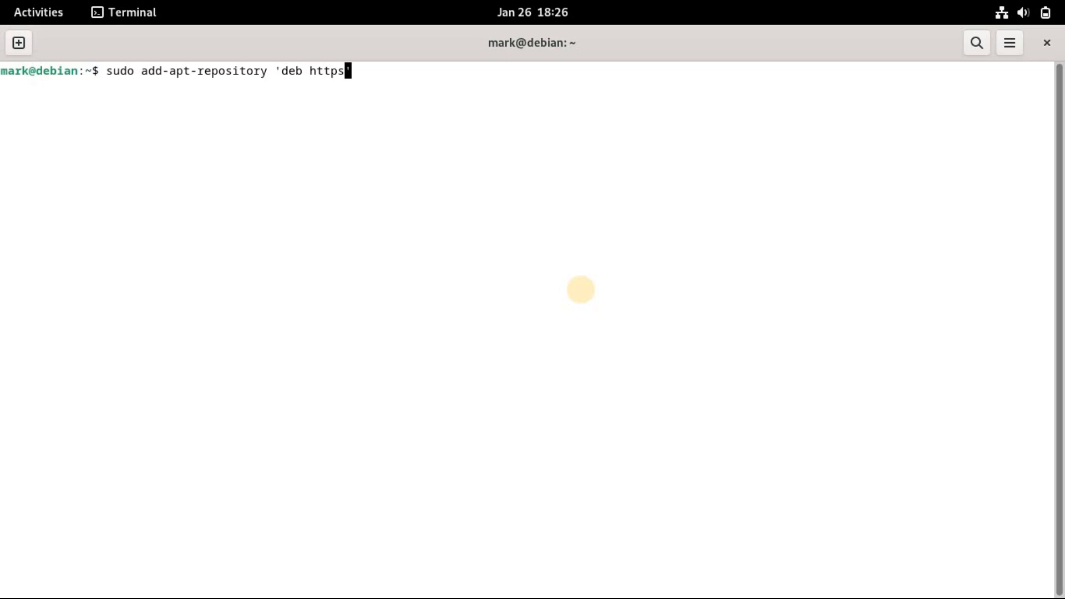
text(://dl.)
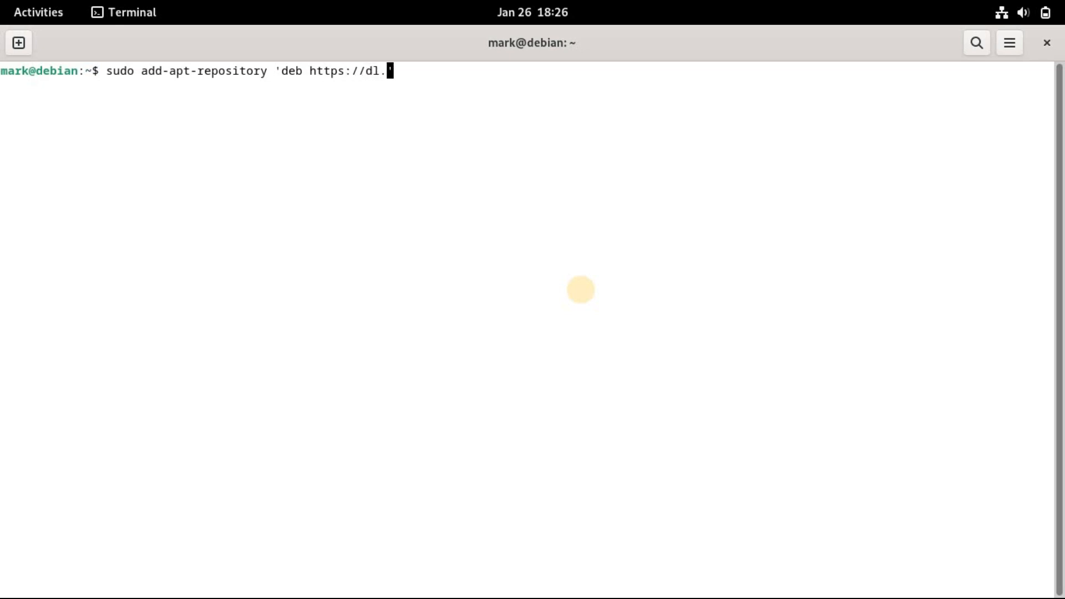
text(winehq.or)
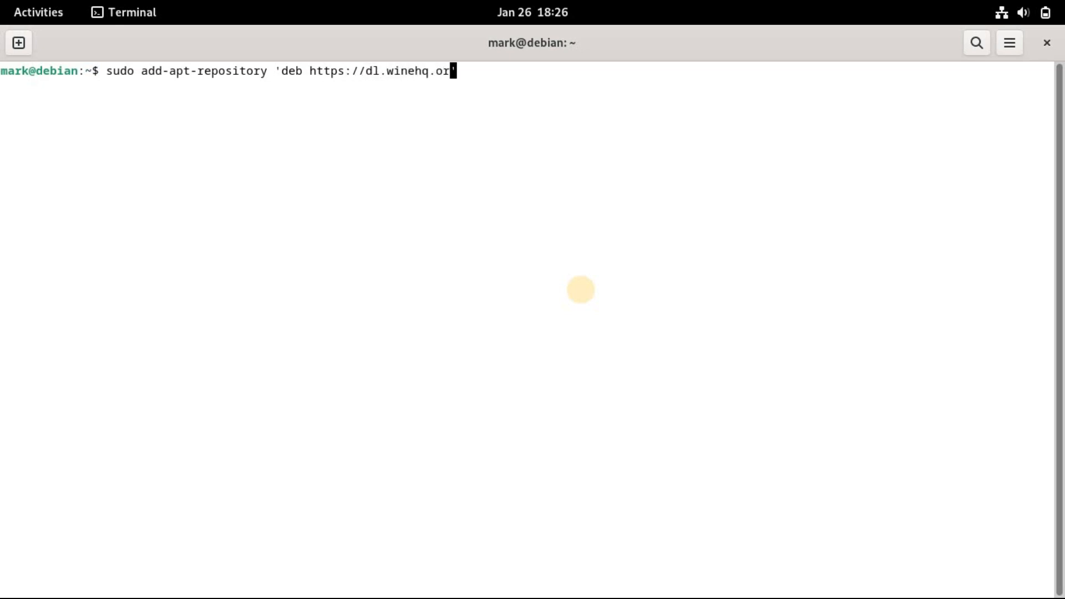
text(g/wine-bui)
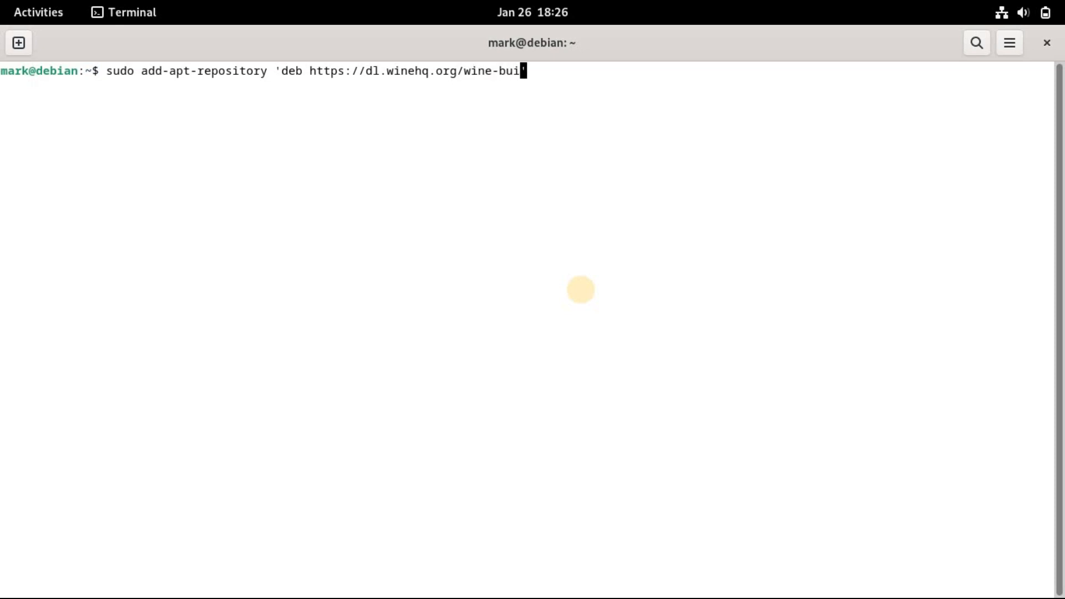
text(lds/debian)
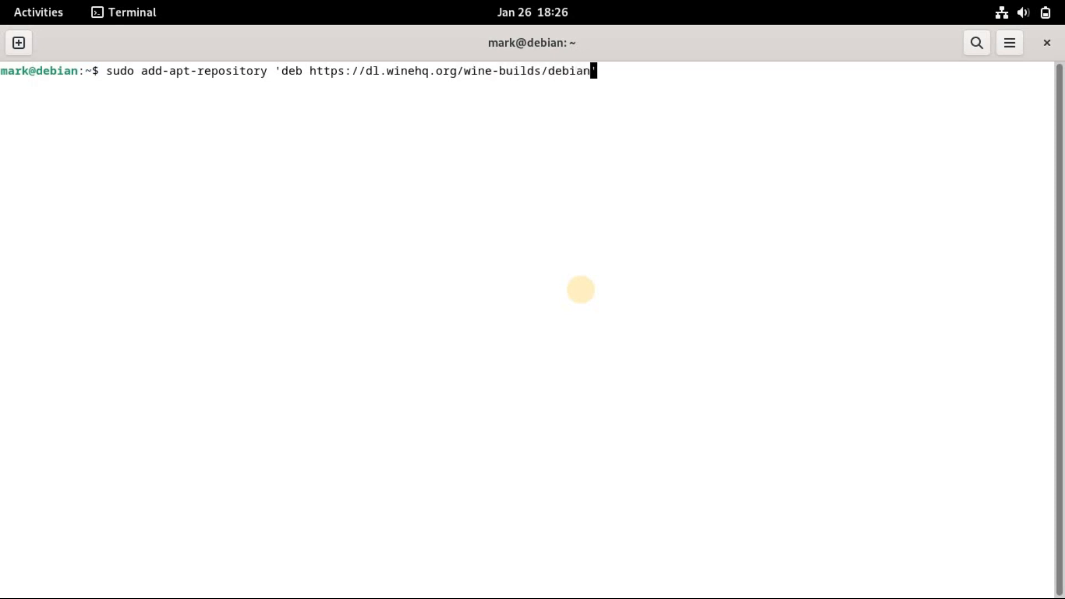
text(bookworm main)
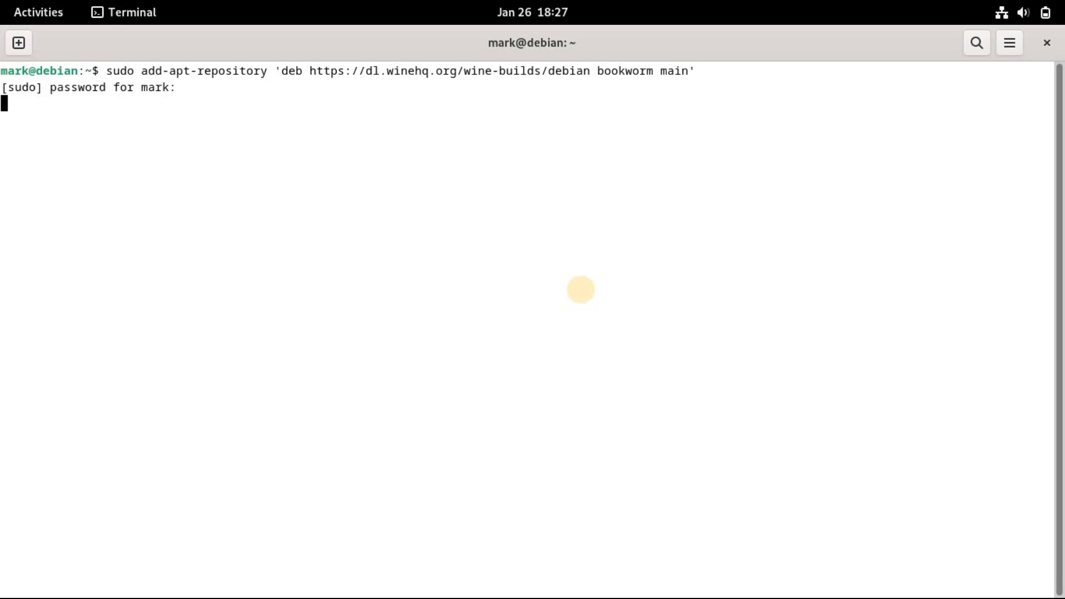
Step: Run it with the administrator password, confirm adding the repository, then clear the output
key(Return)
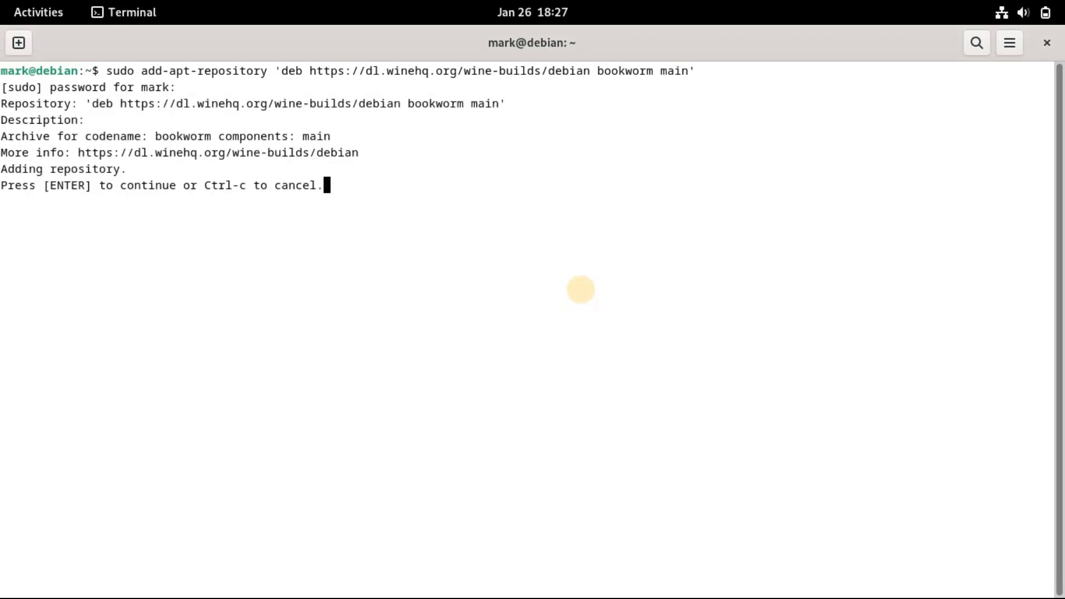
key(Return)
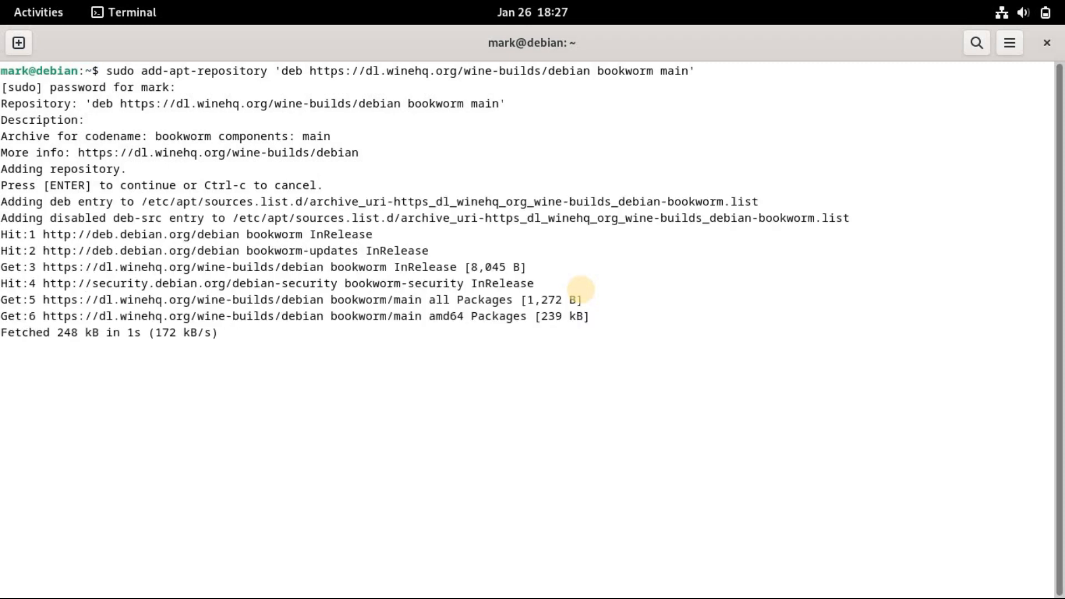
key(Return)
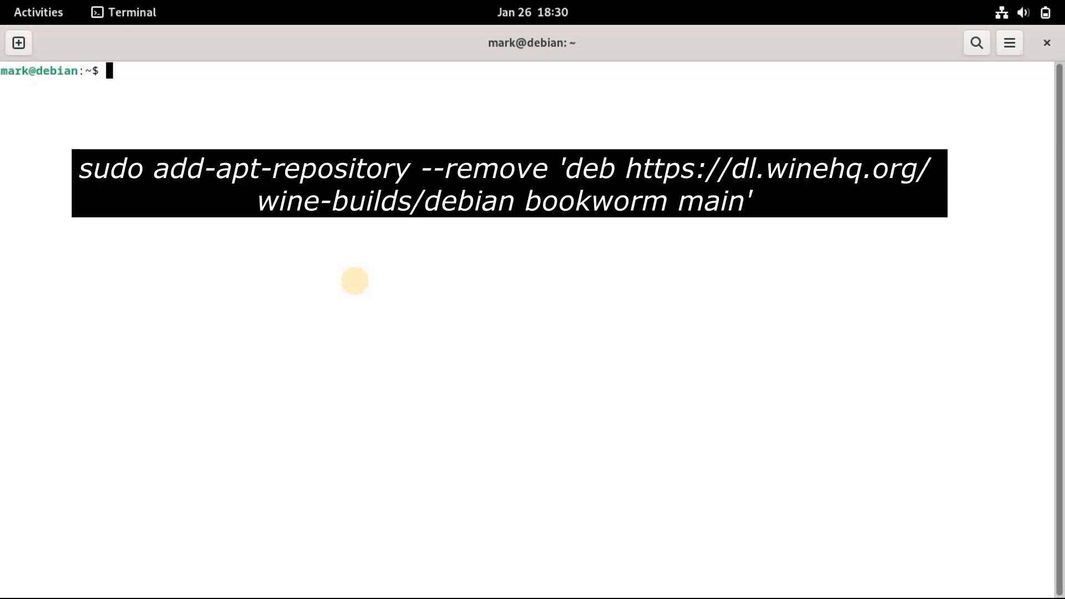
Step: Type sudo add-apt-repository --remove with the WineHQ bookworm main line, leaving it unrun
text(sudo add)
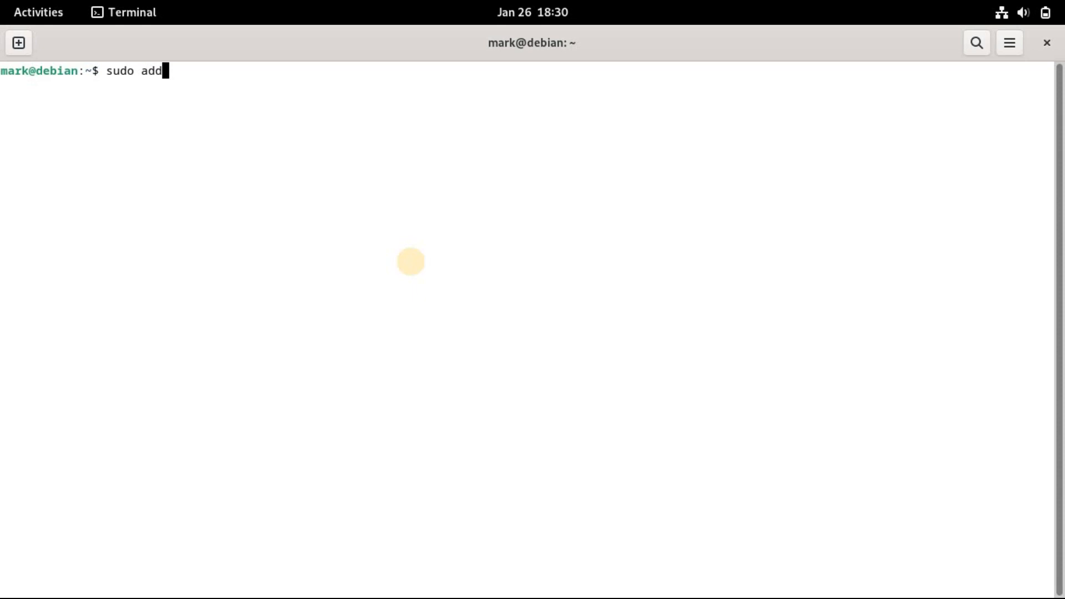
text(-apt-re)
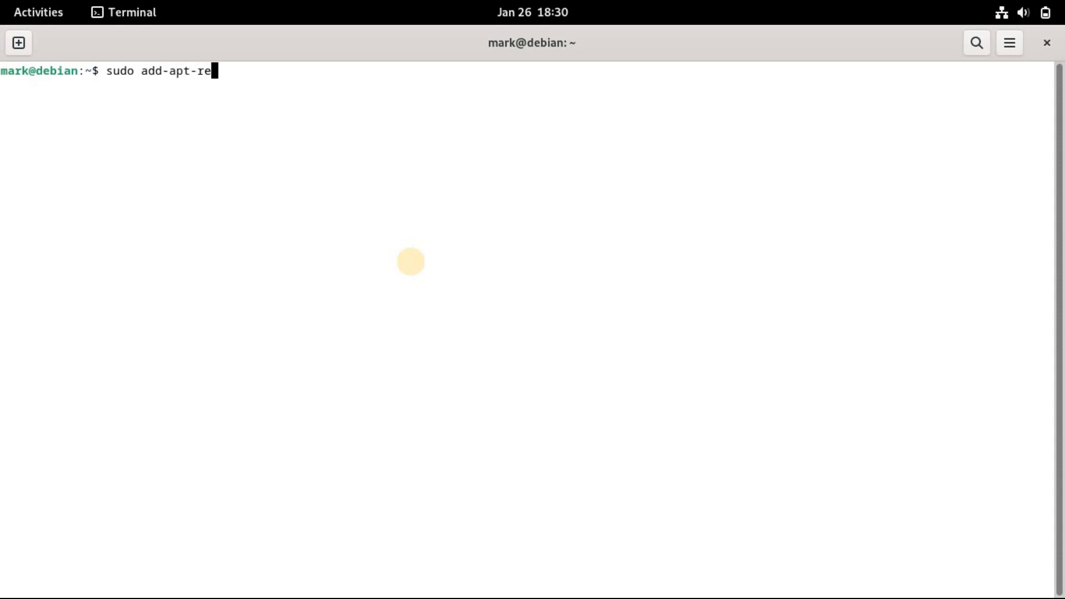
text(pository --remove 'dev)
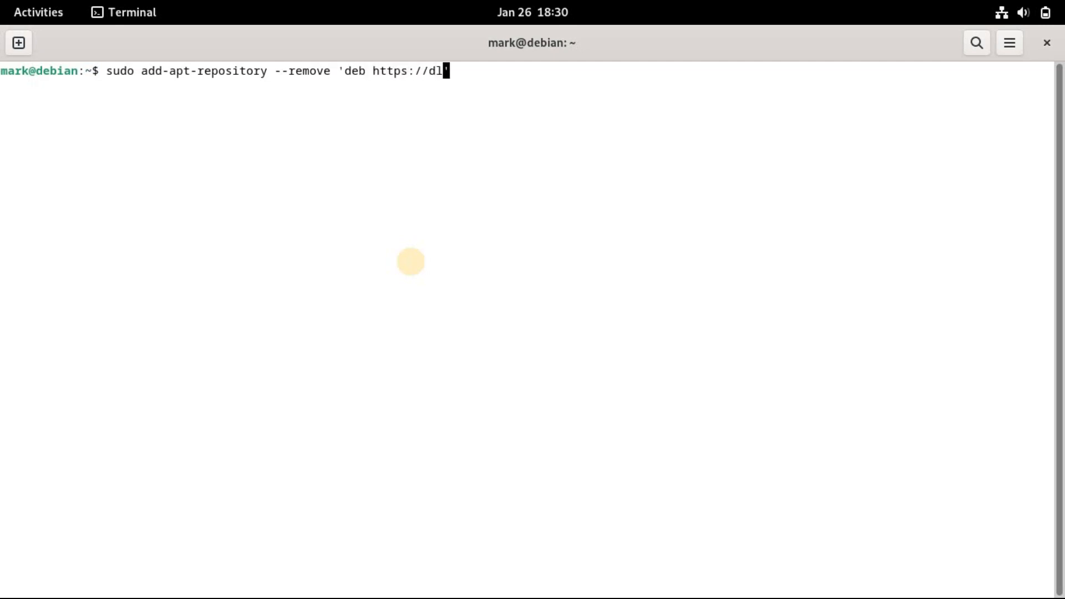
text(.winehq.org/)
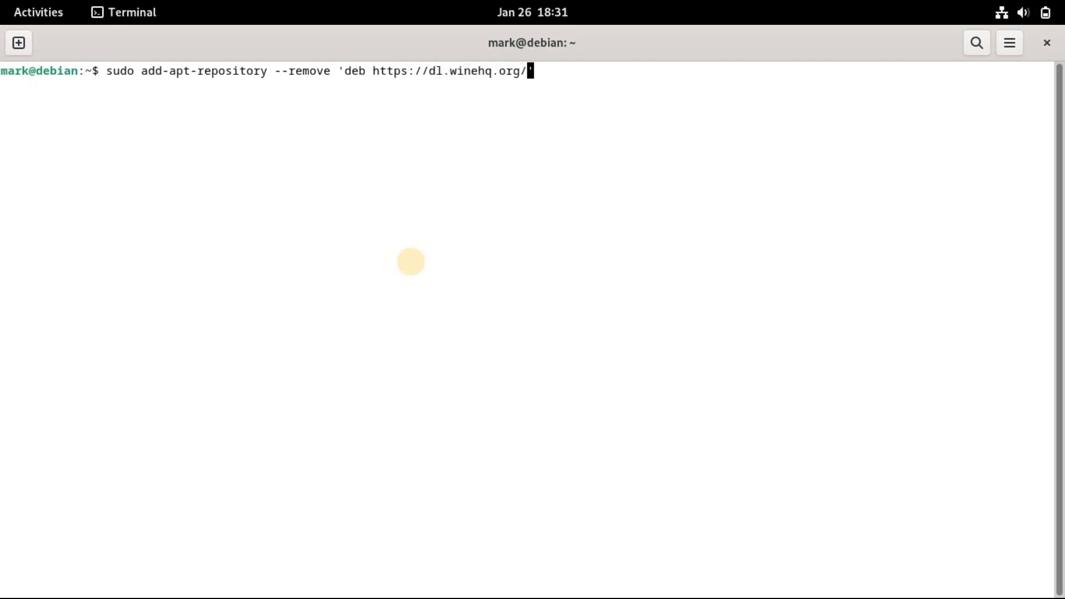
text(wine-bu)
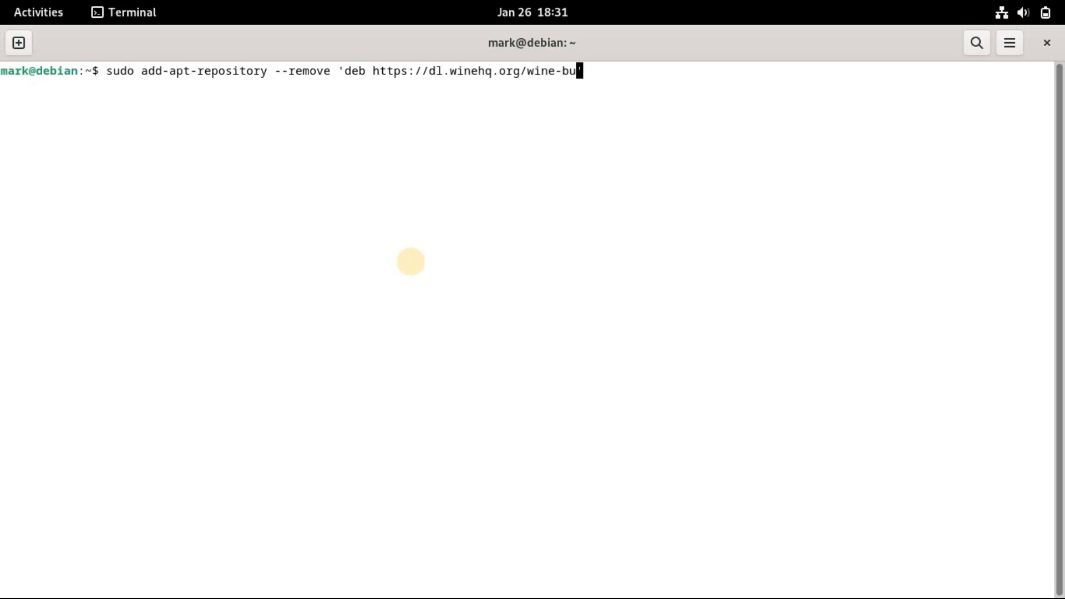
text(ilds/debian bookwor)
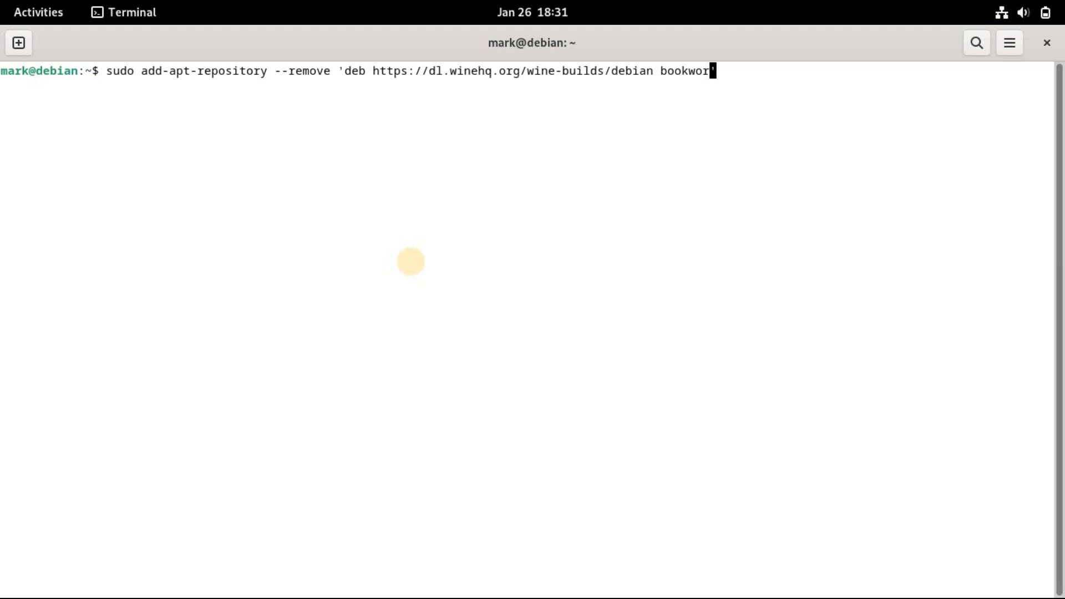
text(m main')
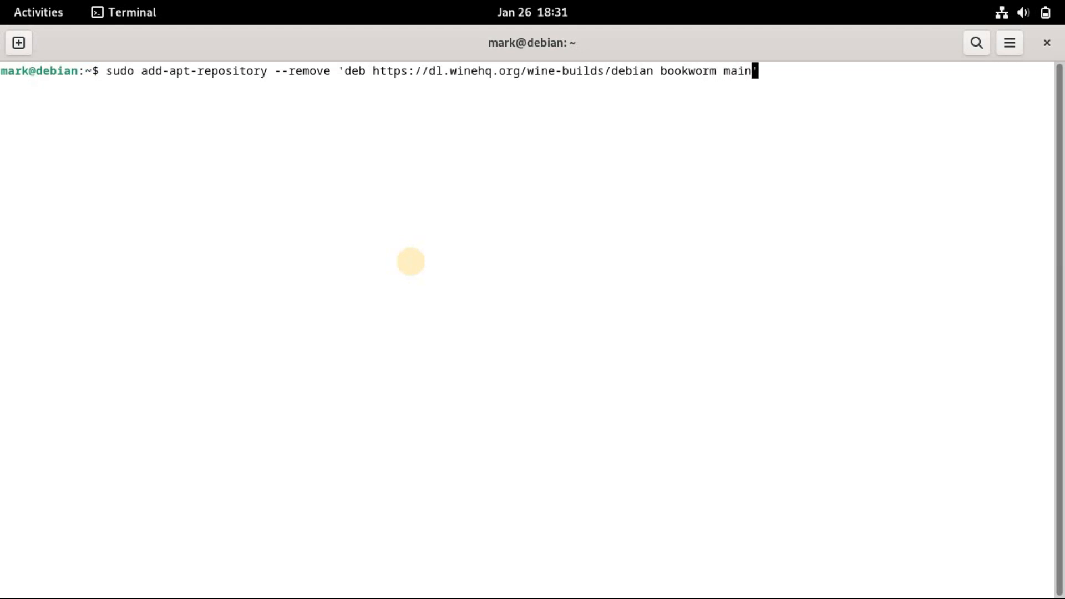